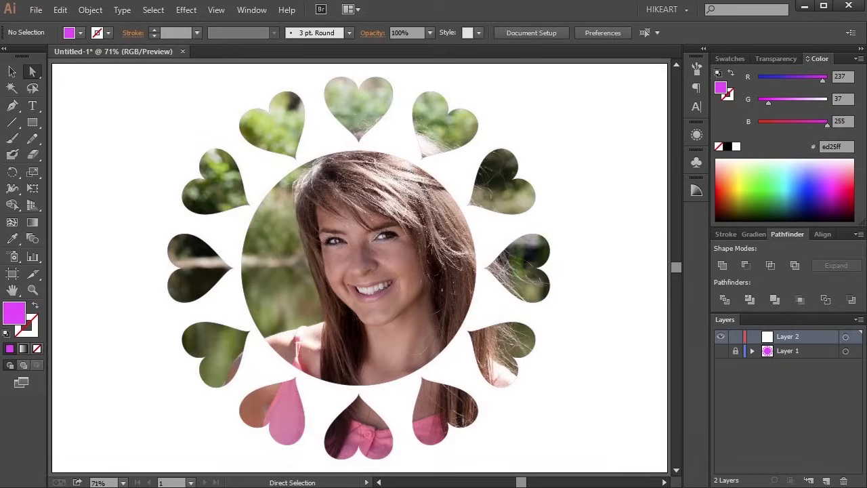
Create a new blank document with Ctrl+N
key("ctrl+n")
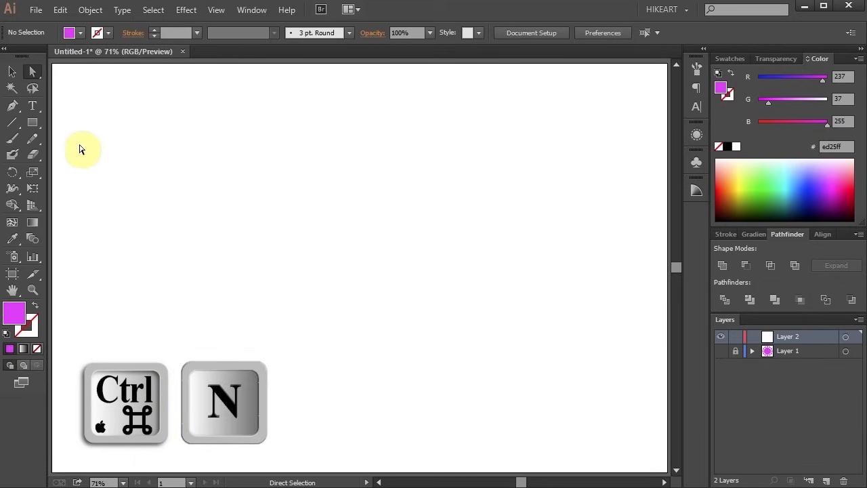
Open the shape tools flyout to pick the Ellipse Tool
left_click(33, 123)
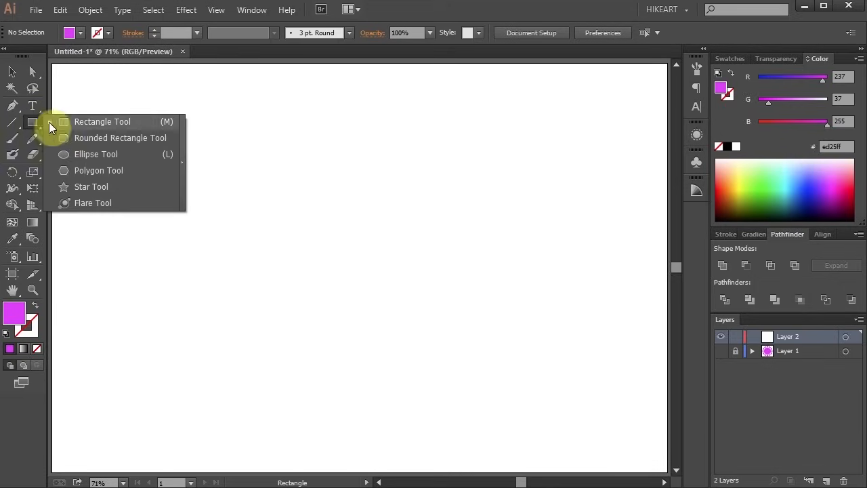
mouse_move(91, 187)
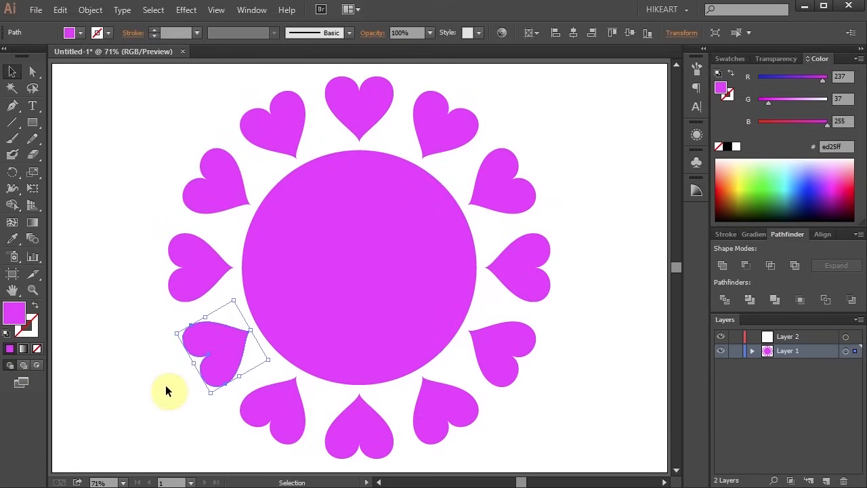
Select the large pink circle, switch to Draw Inside, and place the rose-petal photo
left_click(166, 393)
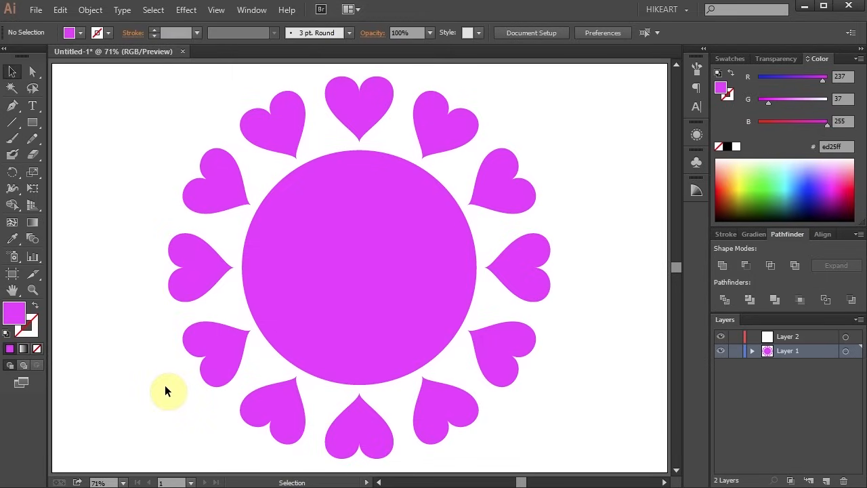
mouse_move(318, 255)
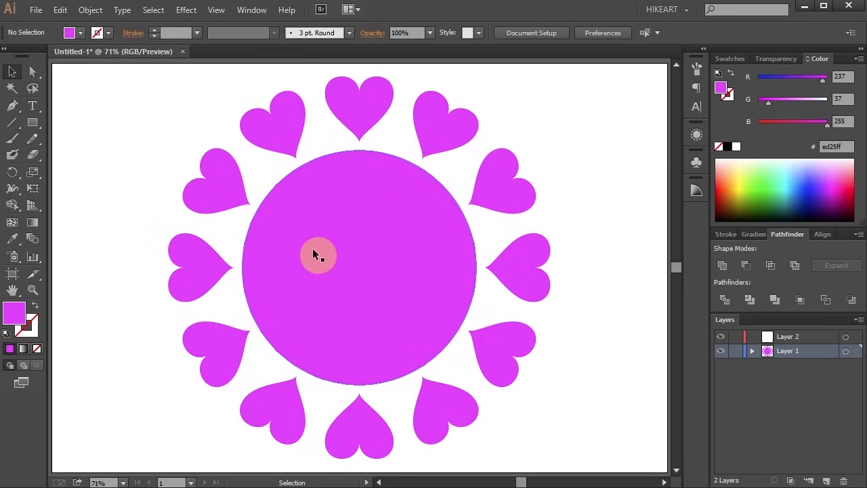
mouse_move(326, 254)
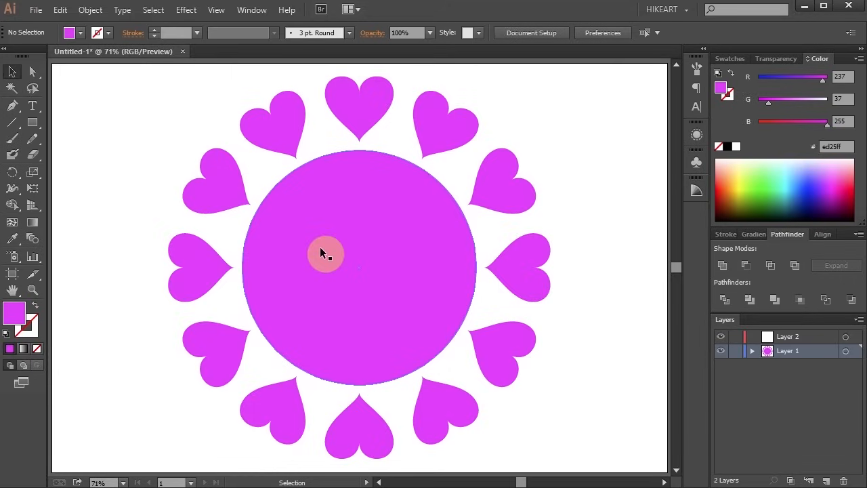
left_click(326, 254)
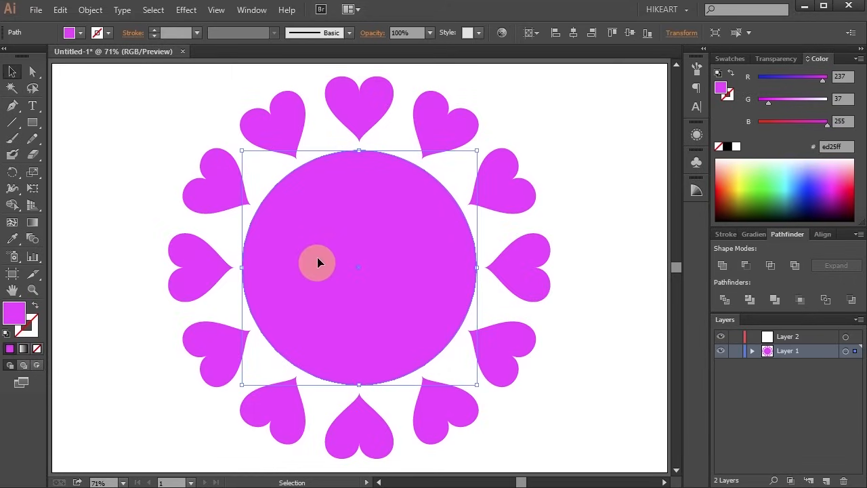
left_click(22, 365)
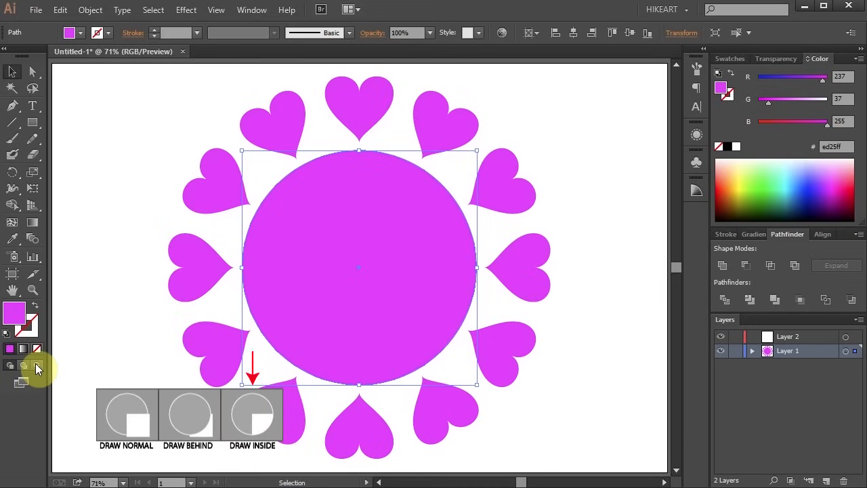
left_click(35, 9)
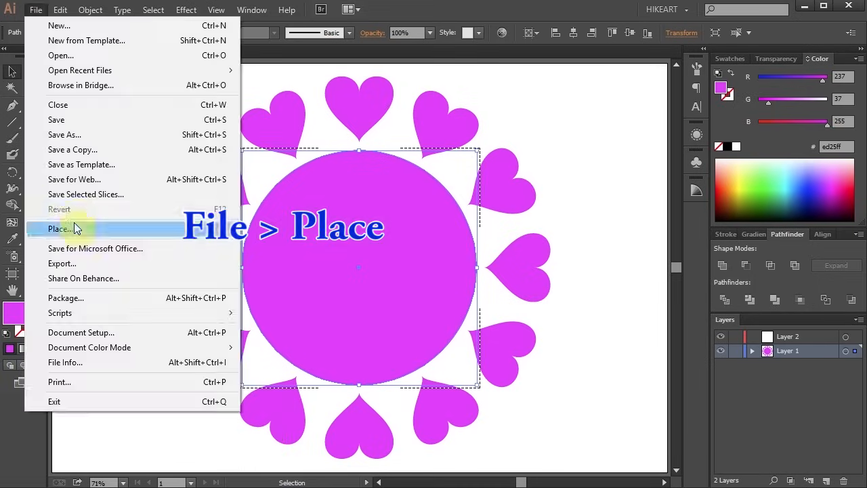
left_click(61, 228)
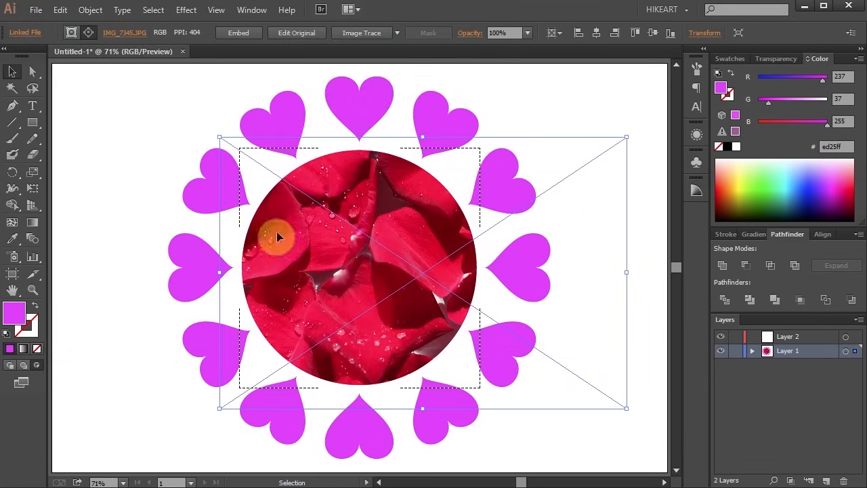
Undo the rose-photo placement twice and select the heart left of the circle
key("ctrl+z")
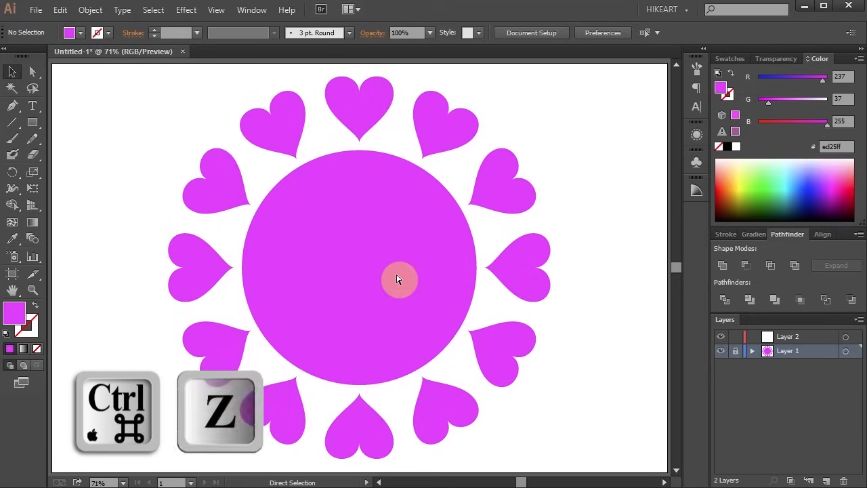
key("ctrl+z")
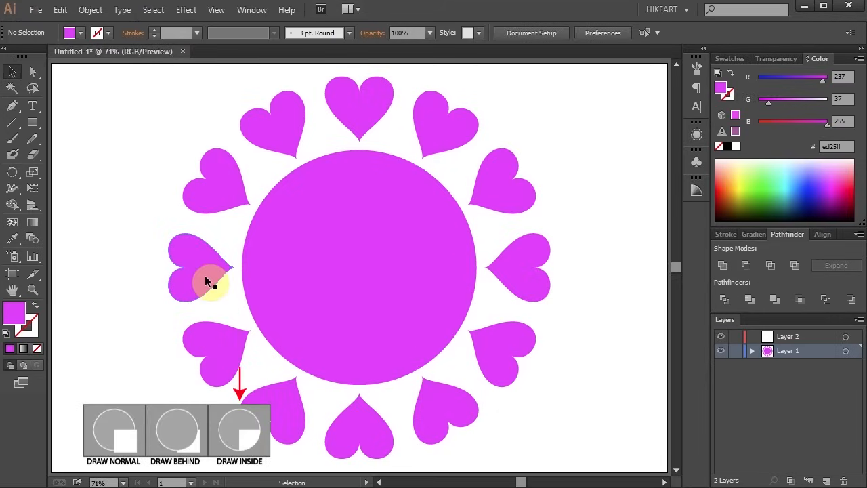
left_click(207, 281)
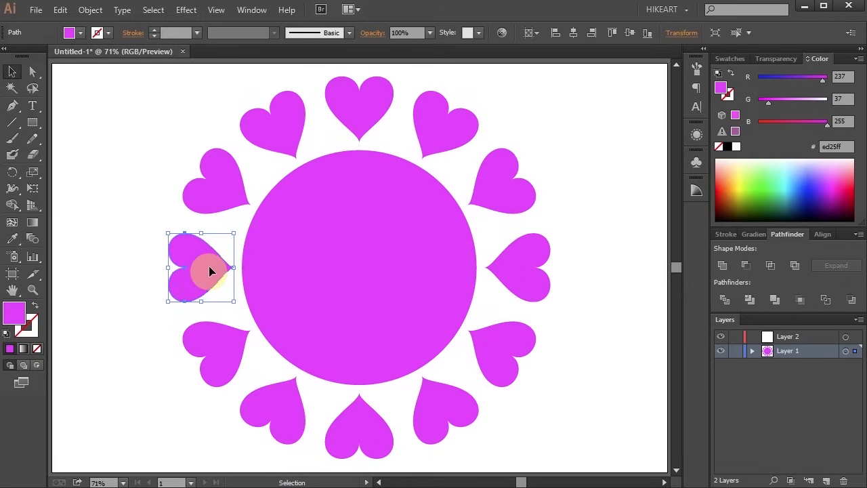
Add the left, upper-left and top hearts to the selection
left_click_drag(210, 271, 222, 200)
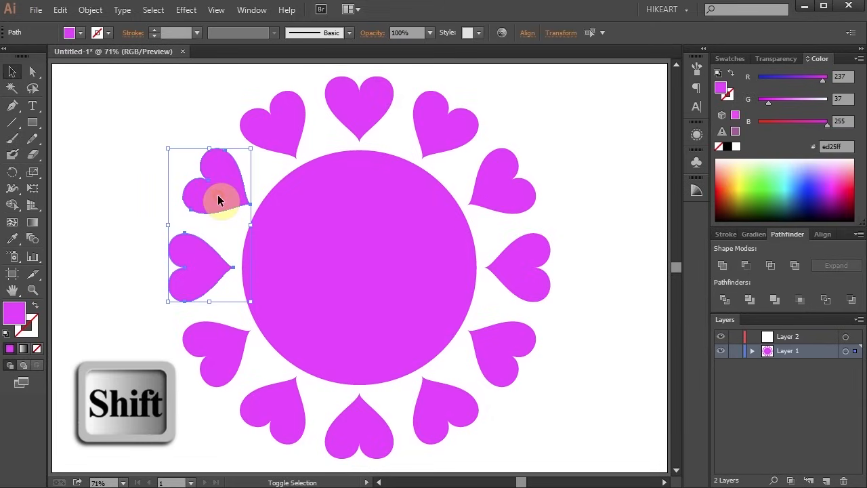
mouse_move(22, 365)
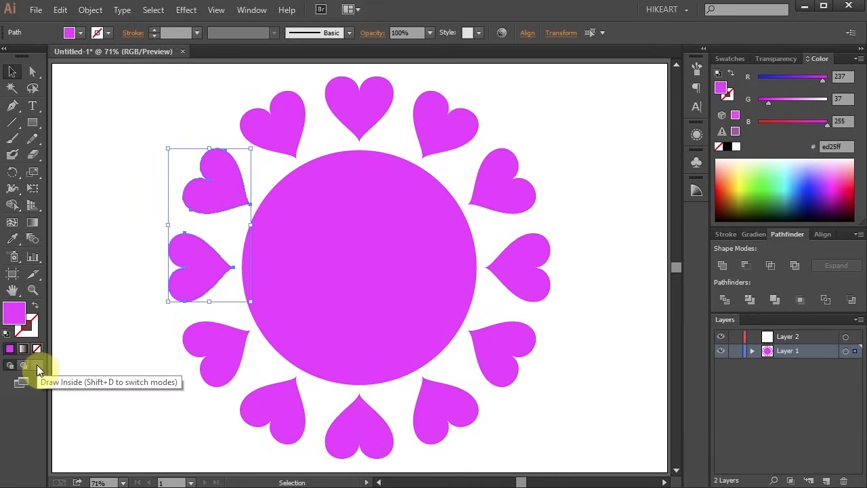
mouse_move(129, 325)
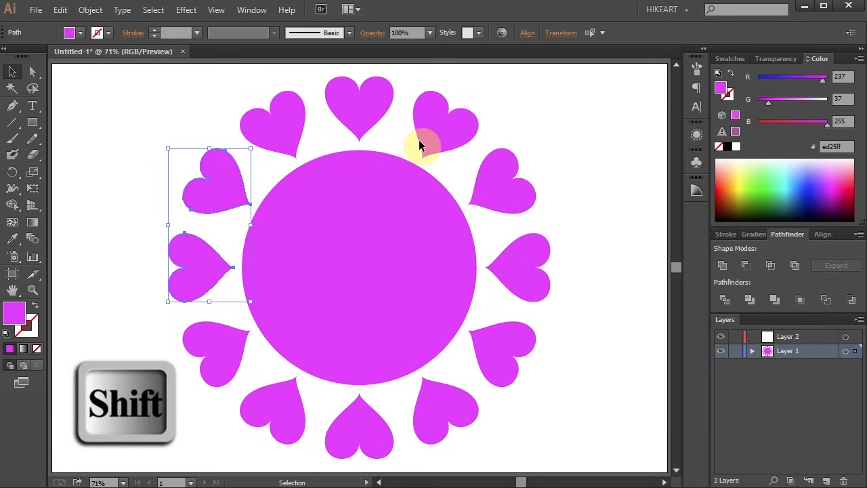
mouse_move(351, 144)
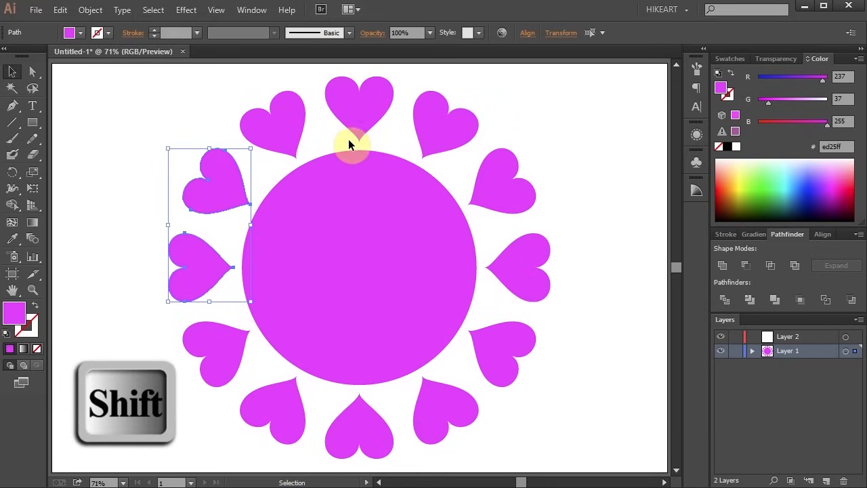
left_click(365, 118)
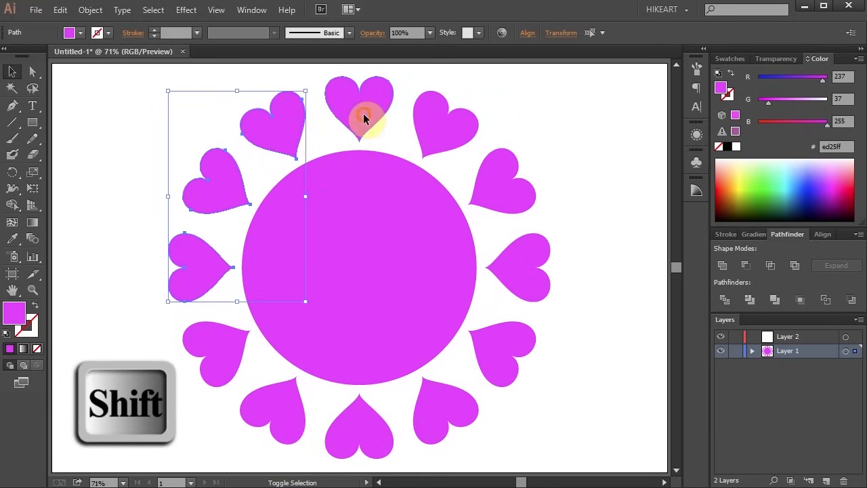
left_click(359, 122)
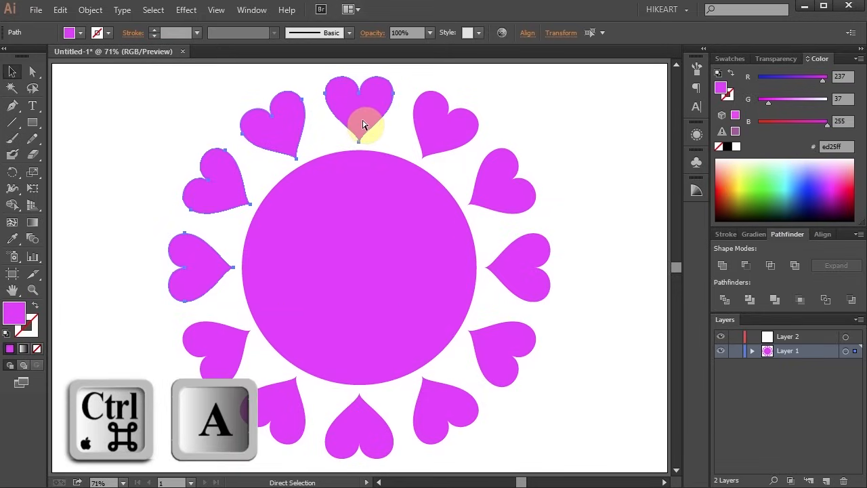
Select all hearts and the circle with Ctrl+A and make them one compound path
key("ctrl+a")
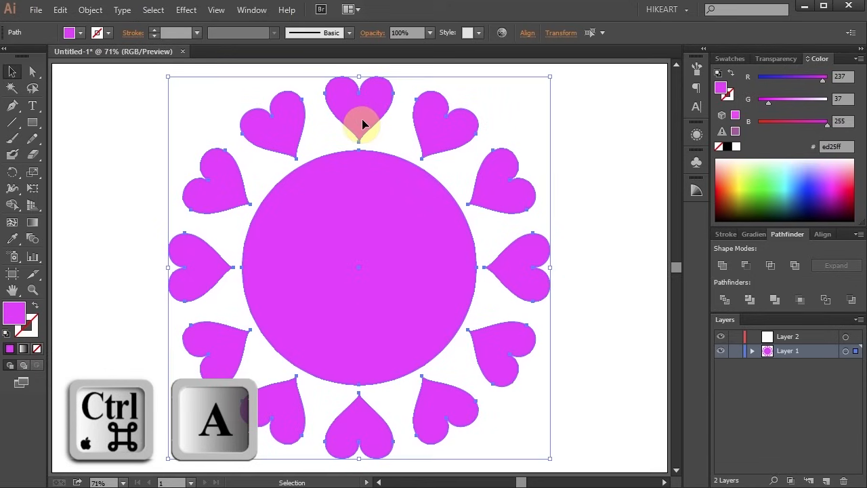
key("ctrl+a")
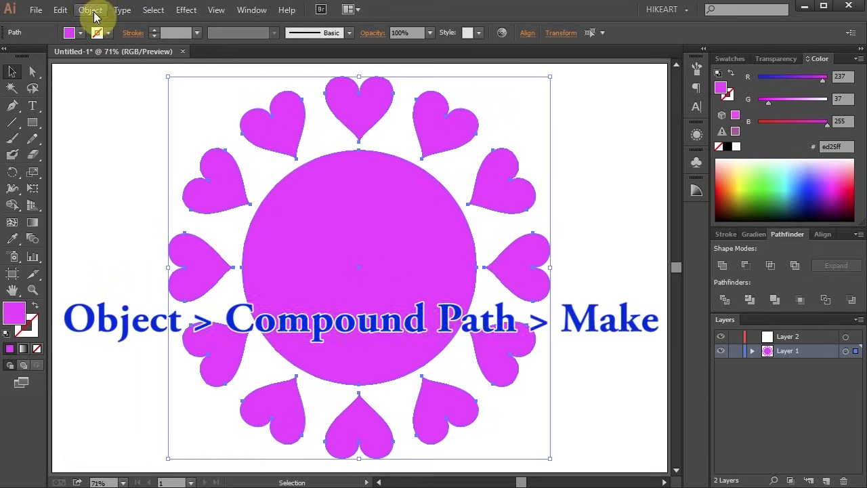
left_click(90, 10)
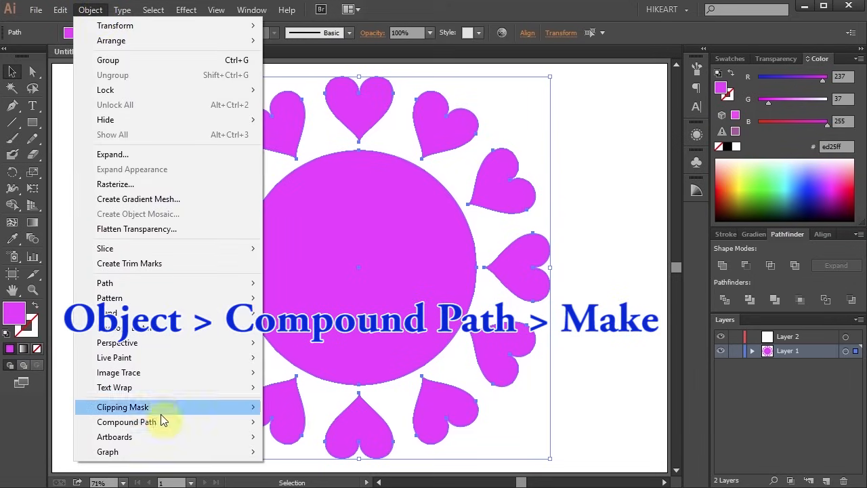
mouse_move(126, 421)
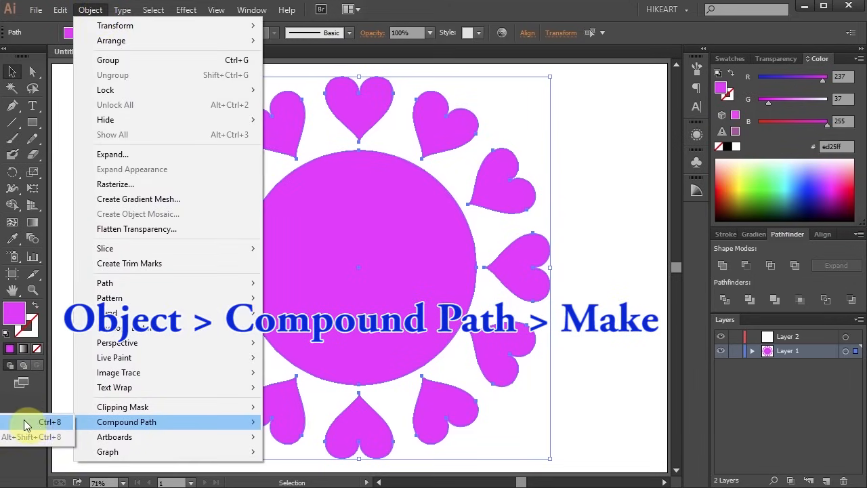
mouse_move(330, 237)
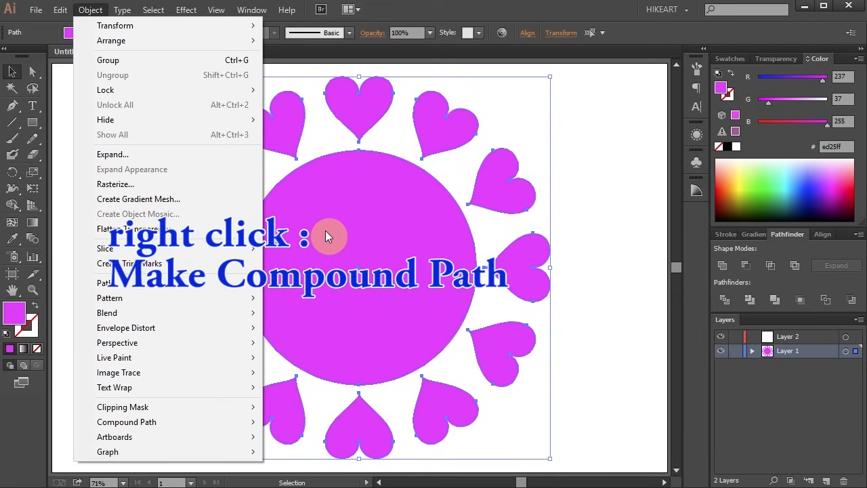
right_click(329, 235)
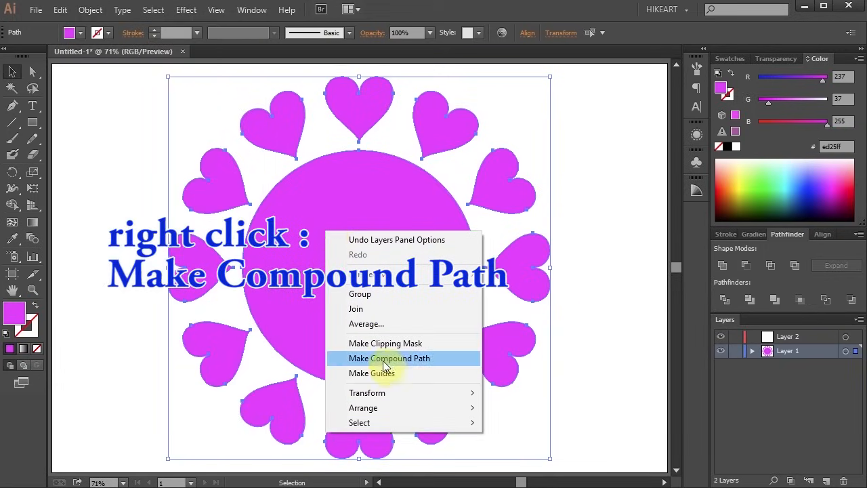
left_click(389, 357)
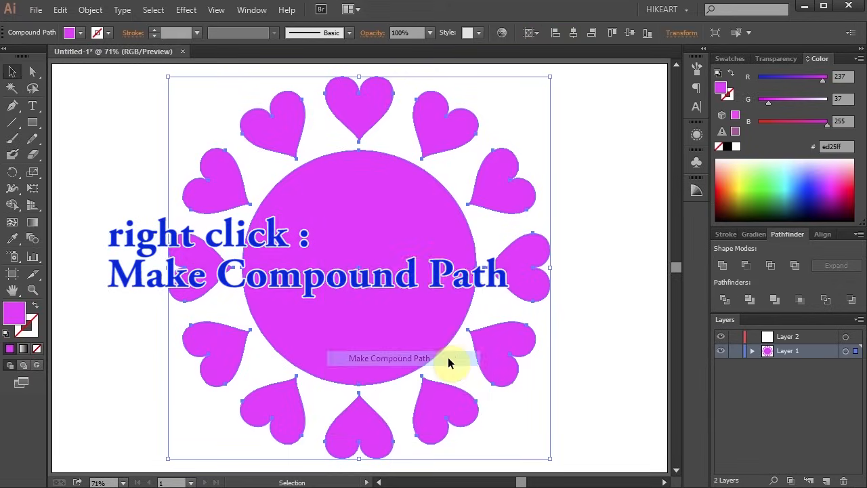
left_click(388, 357)
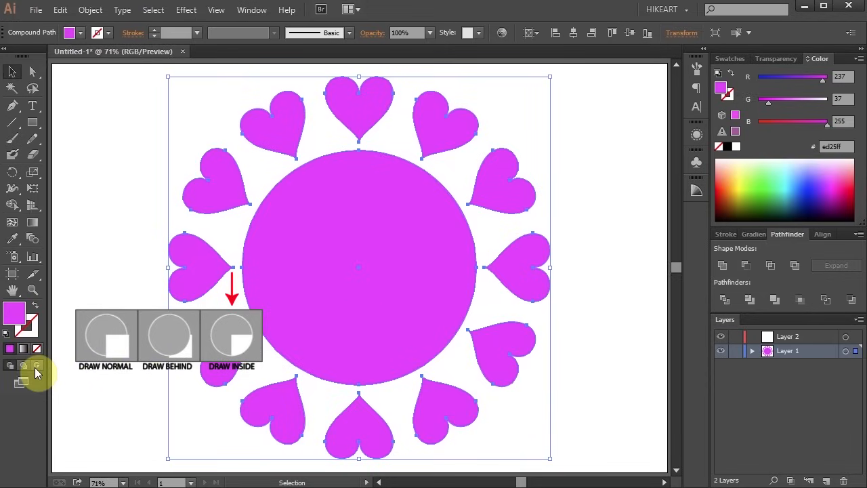
mouse_move(38, 366)
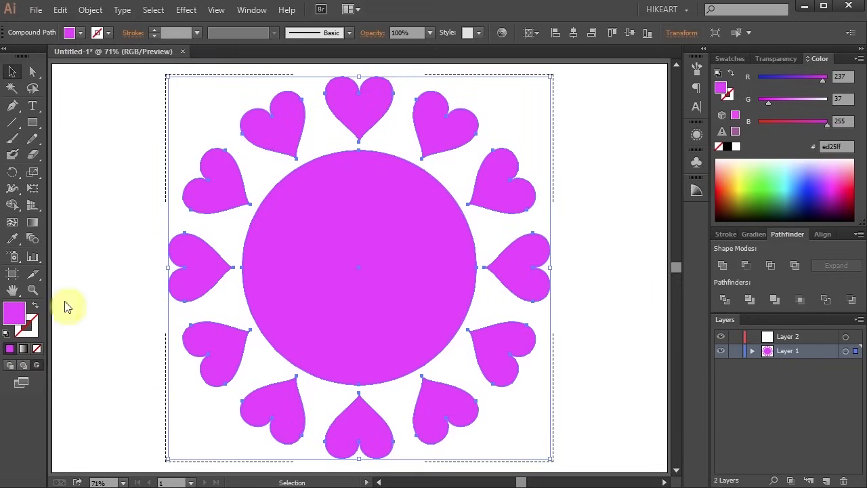
mouse_move(294, 77)
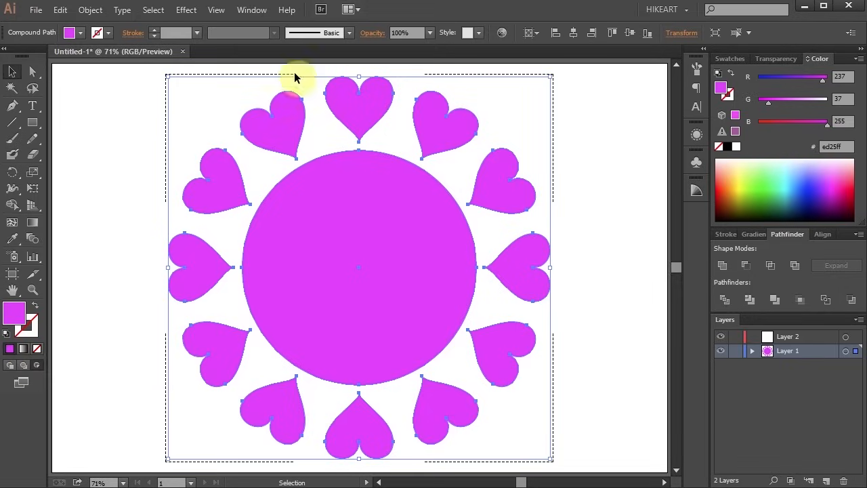
mouse_move(572, 117)
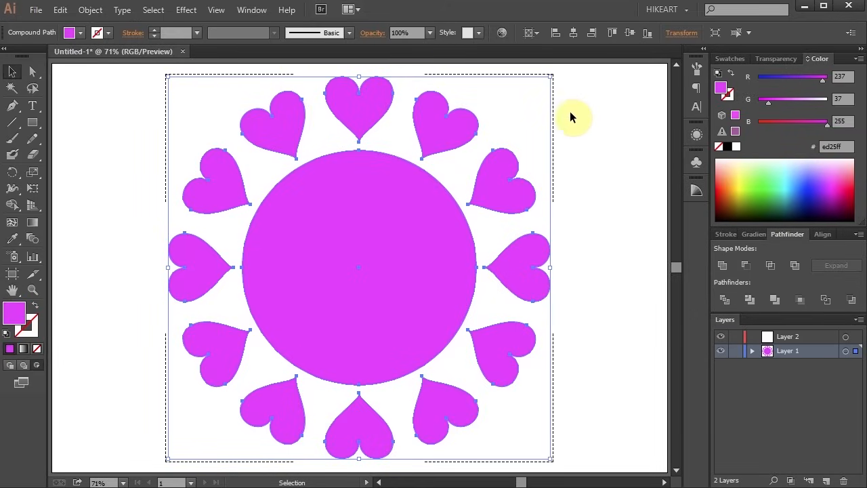
mouse_move(554, 448)
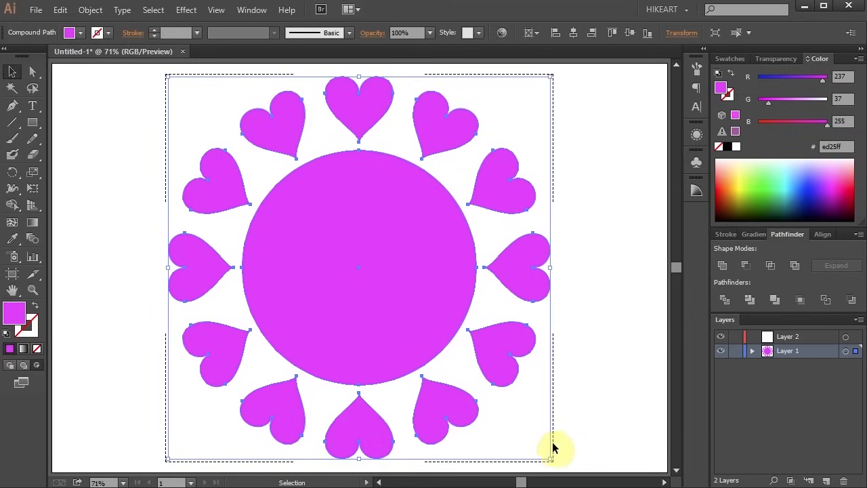
mouse_move(194, 115)
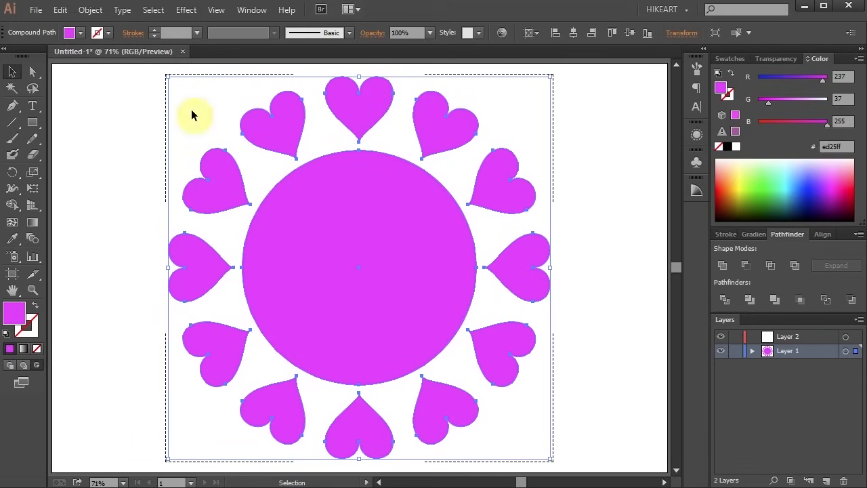
Open the File menu to begin placing an image into the compound shape
left_click(35, 9)
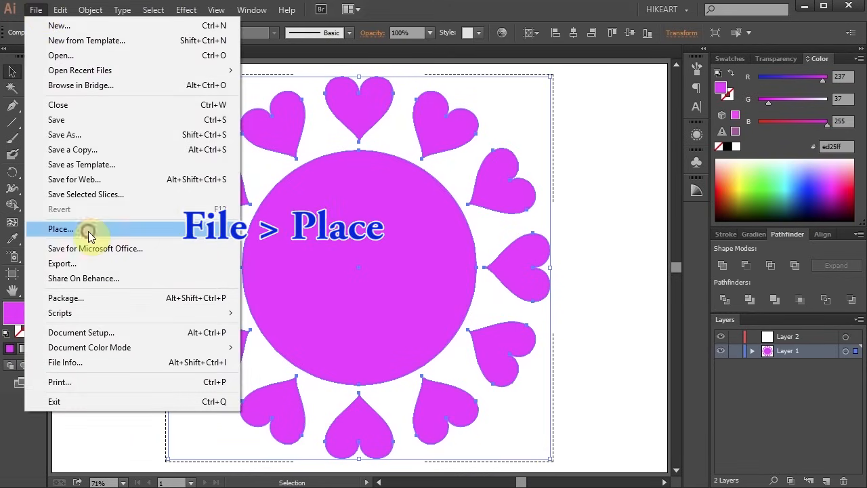
Place IMG_8529_A.jpg, sizing it across the whole circle-and-hearts shape
left_click(61, 229)
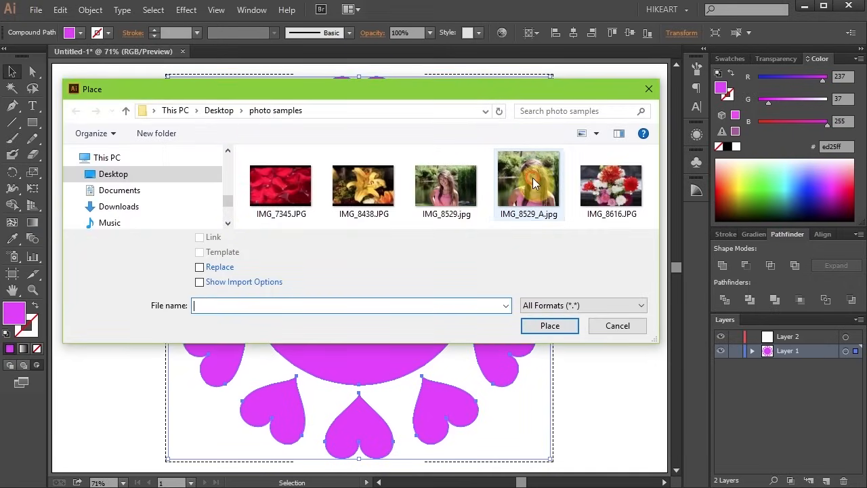
left_click(549, 326)
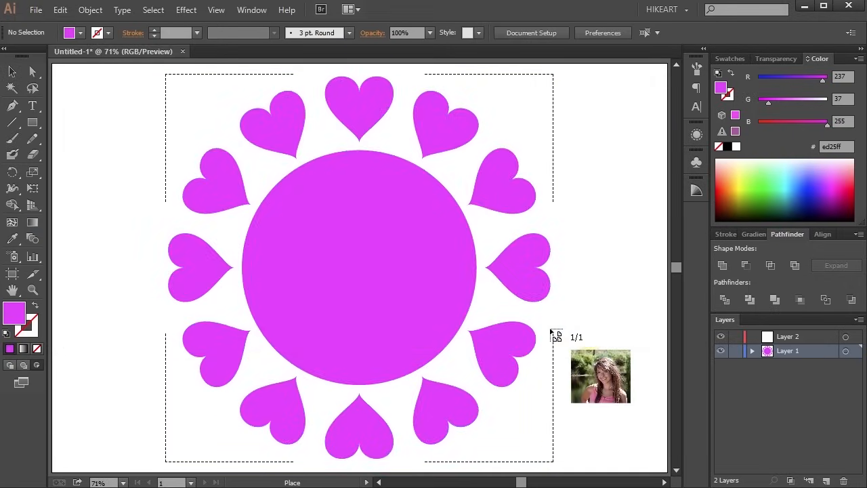
left_click_drag(601, 376, 194, 116)
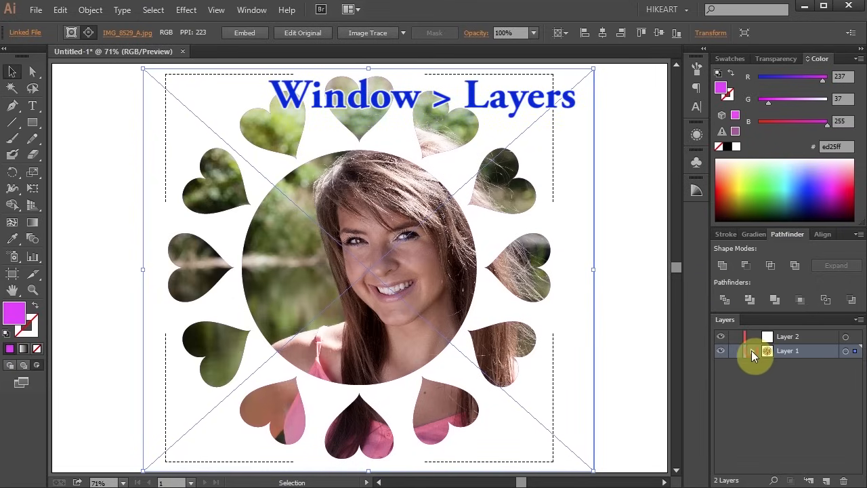
Expand Layer 1 in the Layers panel and deselect the finished artwork
left_click(752, 350)
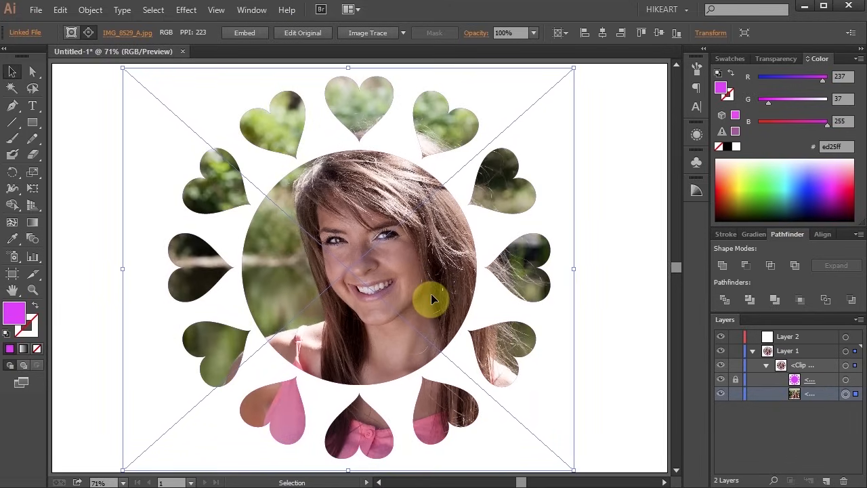
left_click(621, 395)
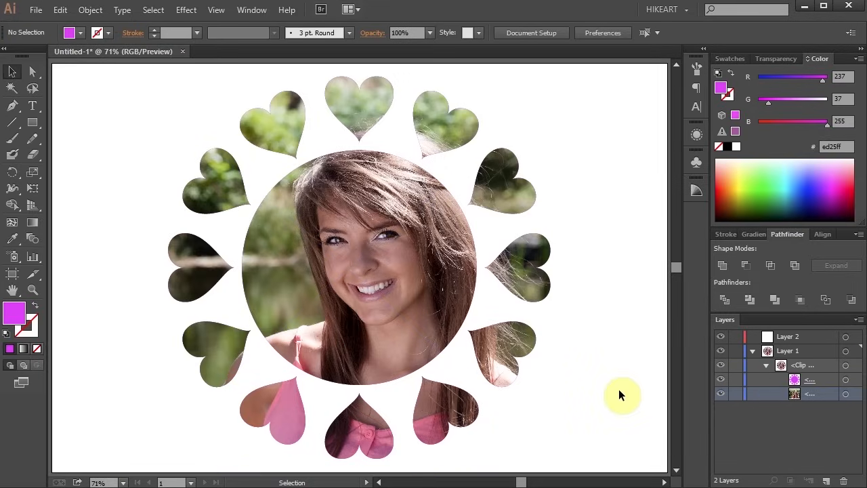